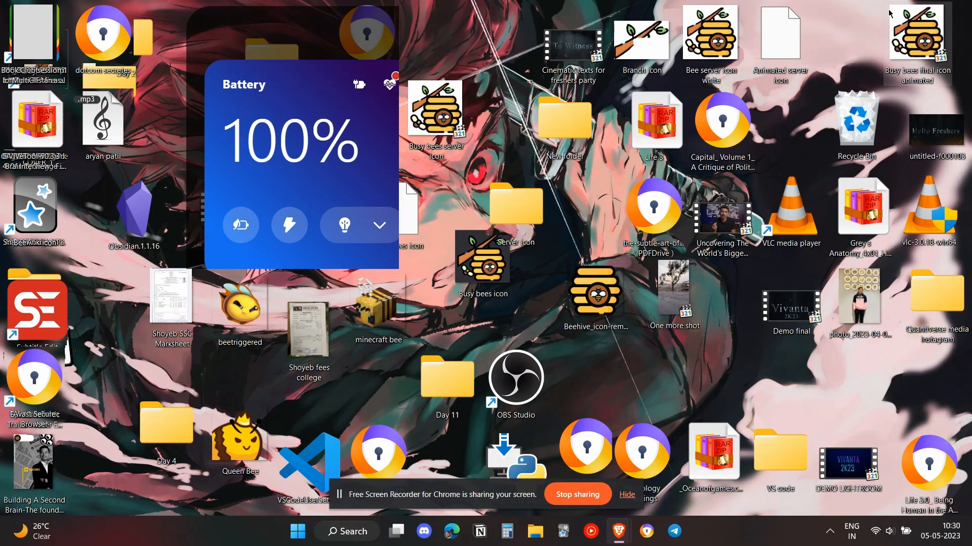
pyautogui.moveTo(830, 220)
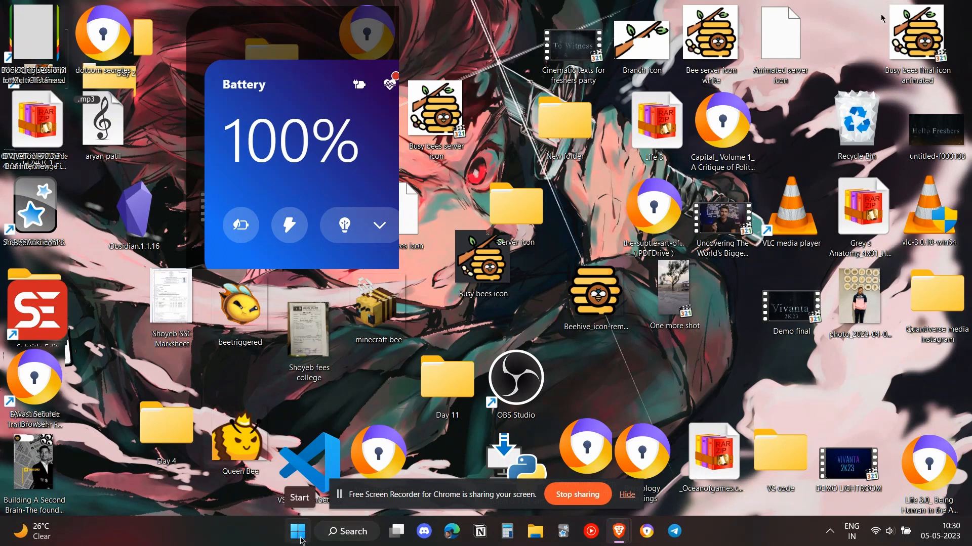
# - Launch Task Manager from the Start context menu and maximize its window
pyautogui.rightClick(296, 532)
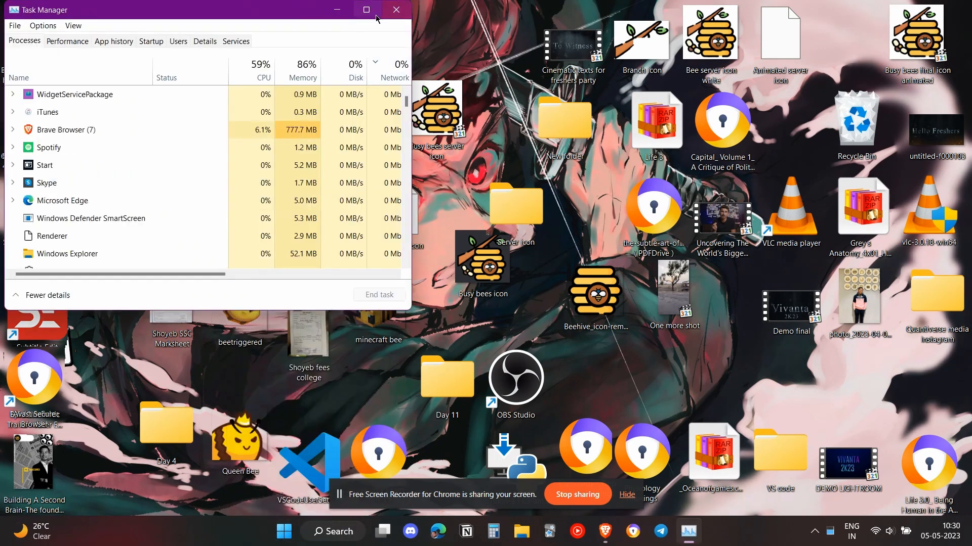
pyautogui.click(365, 9)
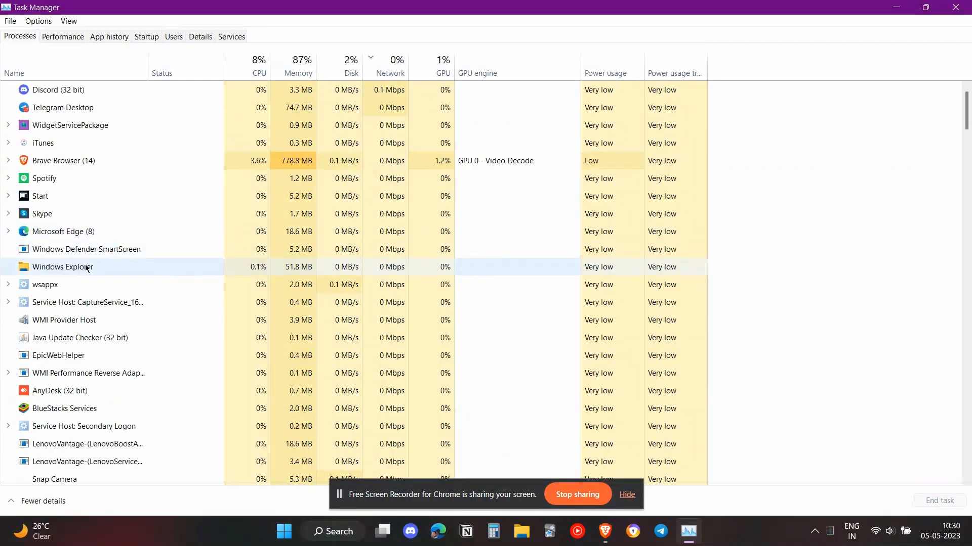
# - End the Windows Explorer process from its context menu in the Processes list
pyautogui.rightClick(62, 267)
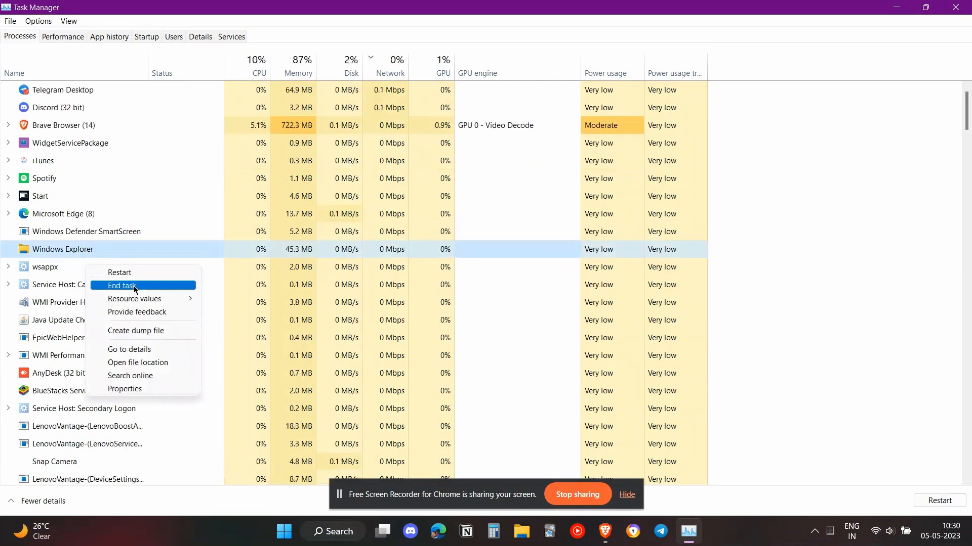
pyautogui.click(121, 285)
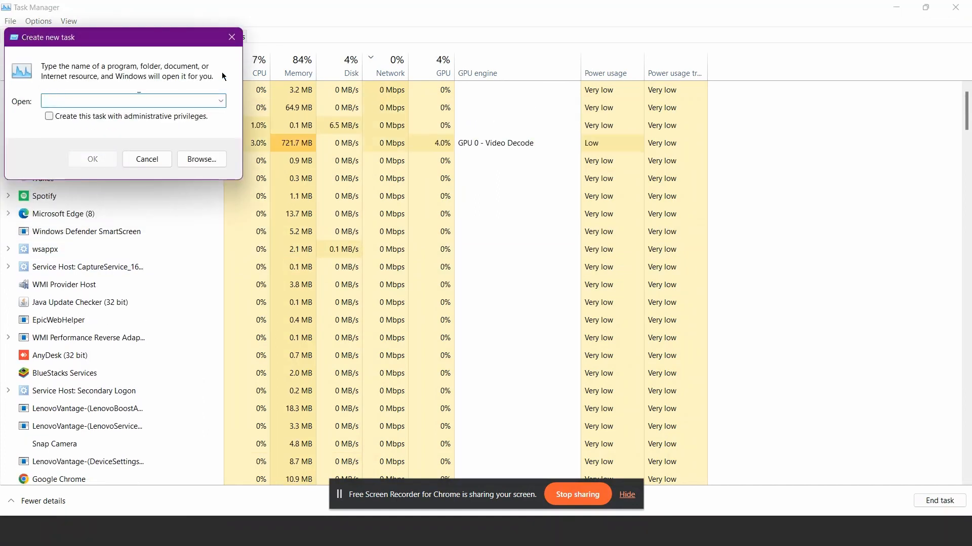
# - Run explorer.exe as a new task to bring Windows Explorer back
pyautogui.write('explorer.exe')
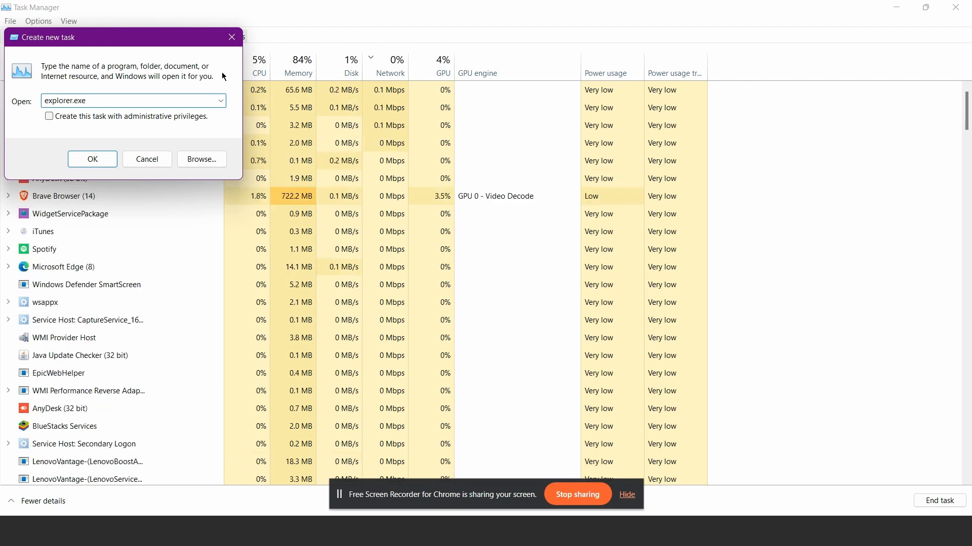
pyautogui.click(92, 159)
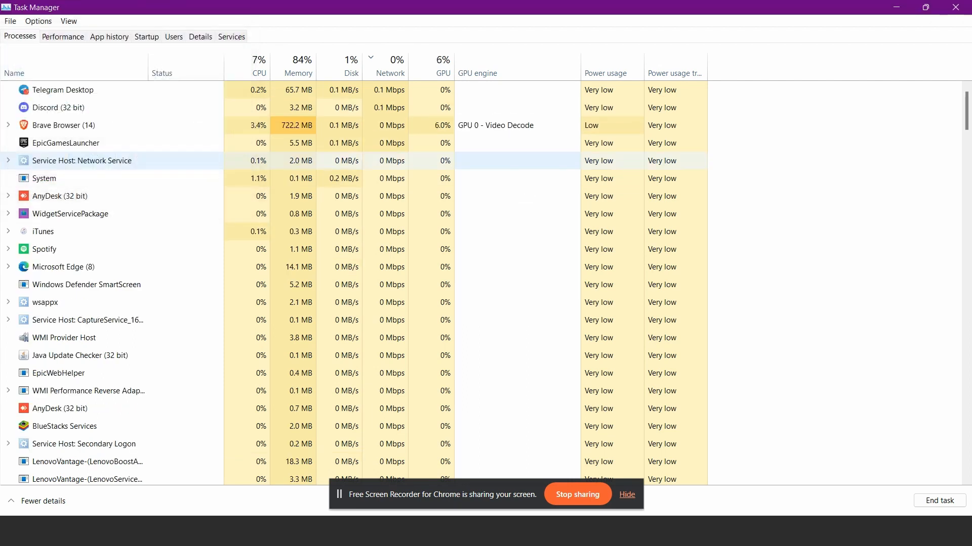